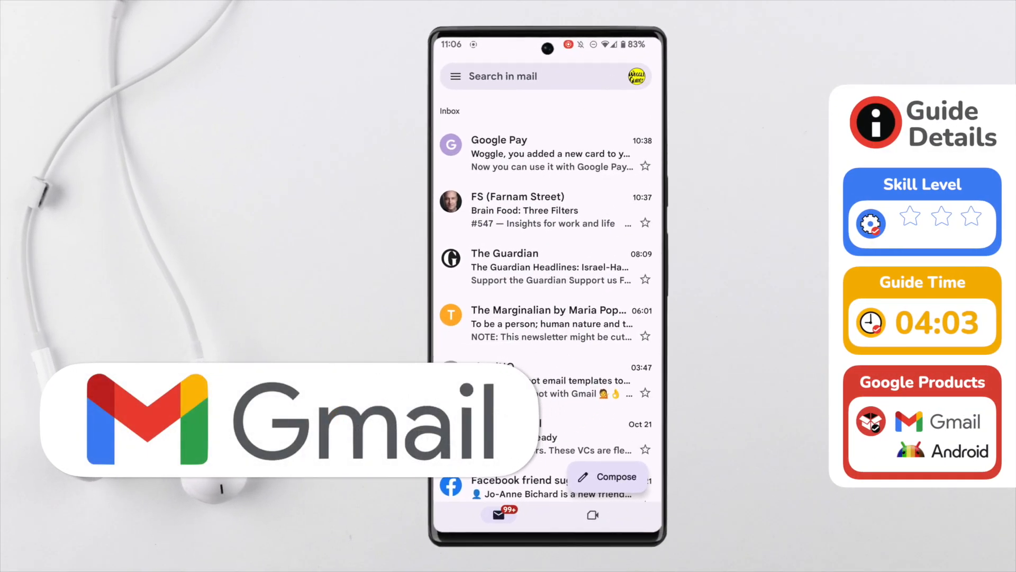
Leave the Gmail inbox for the Android home screen
click(909, 216)
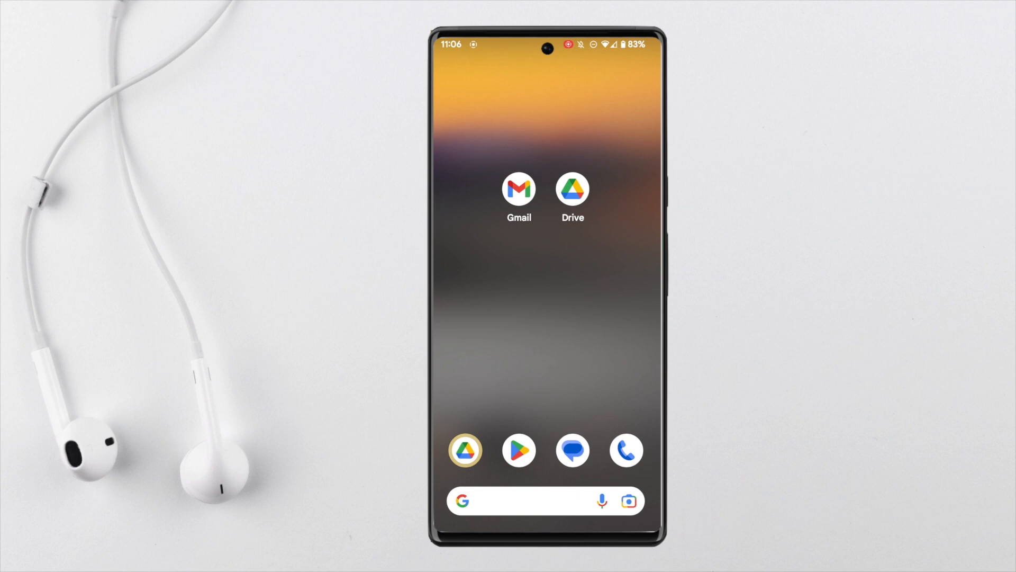
Launch Google Drive from the home screen to its Suggested files page
click(518, 450)
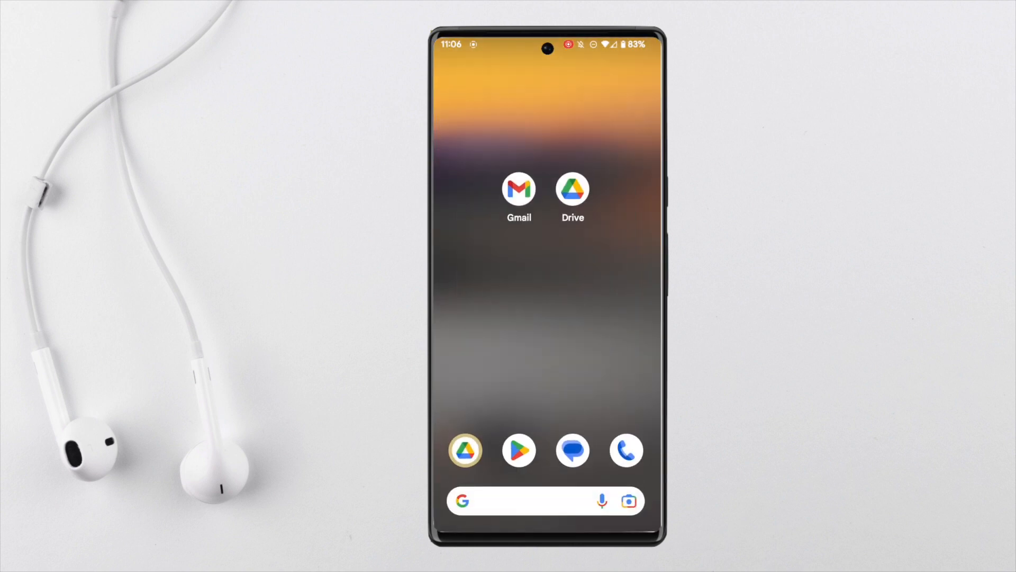
click(571, 191)
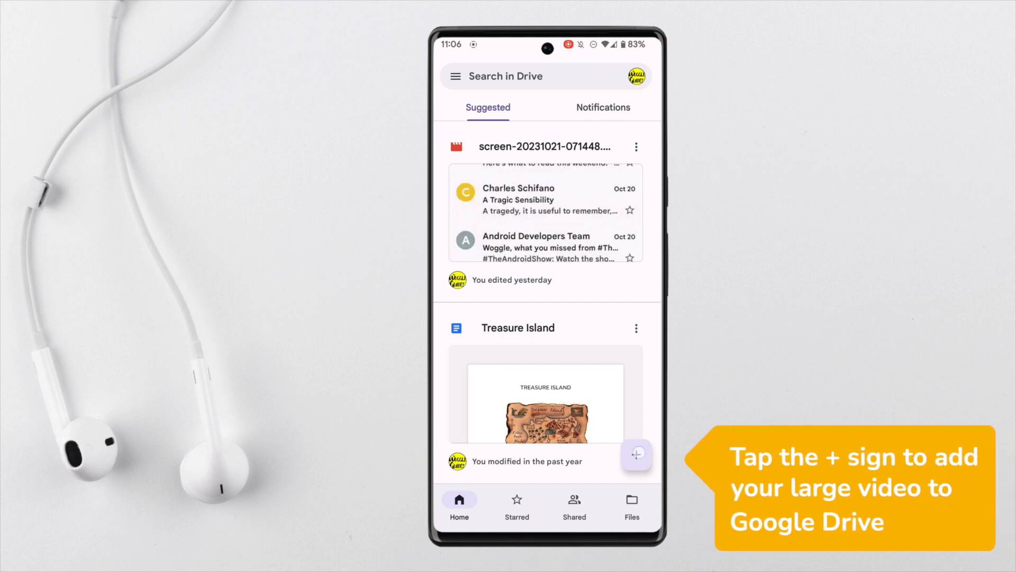
Upload the large MP4 video from Recent files to Google Drive
click(636, 453)
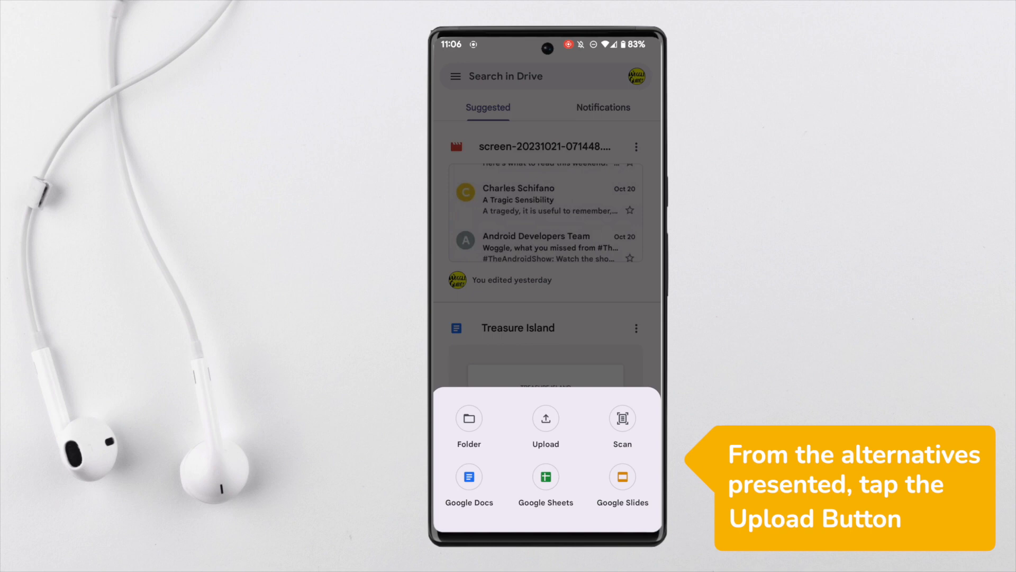
click(546, 418)
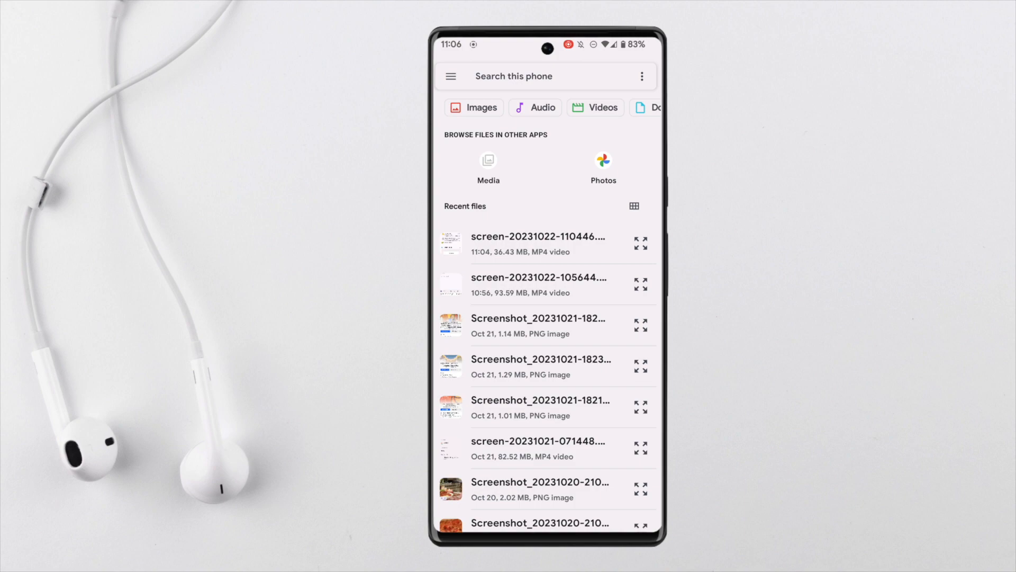
click(603, 107)
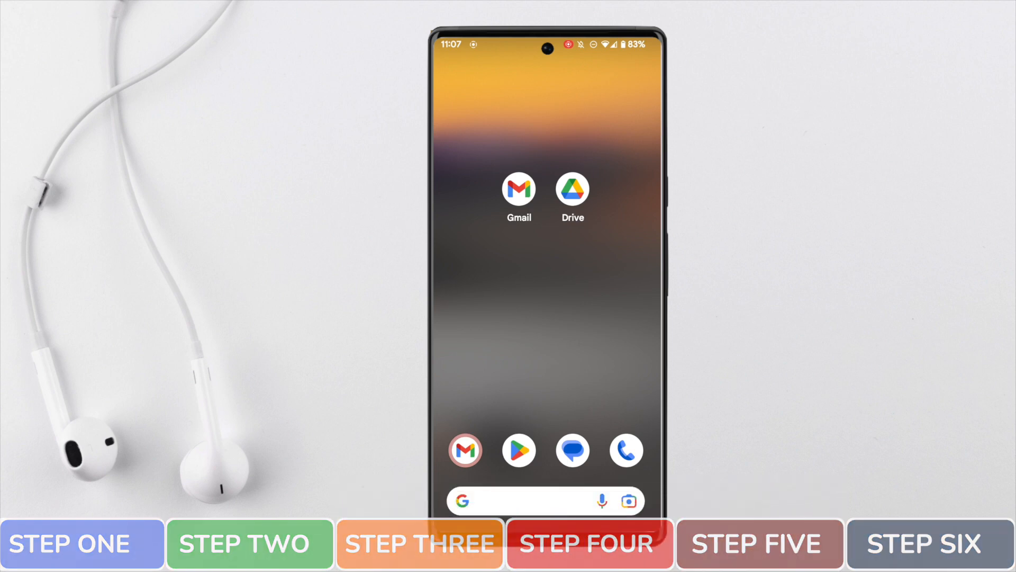
Launch Gmail and start a blank new email with Compose
click(465, 450)
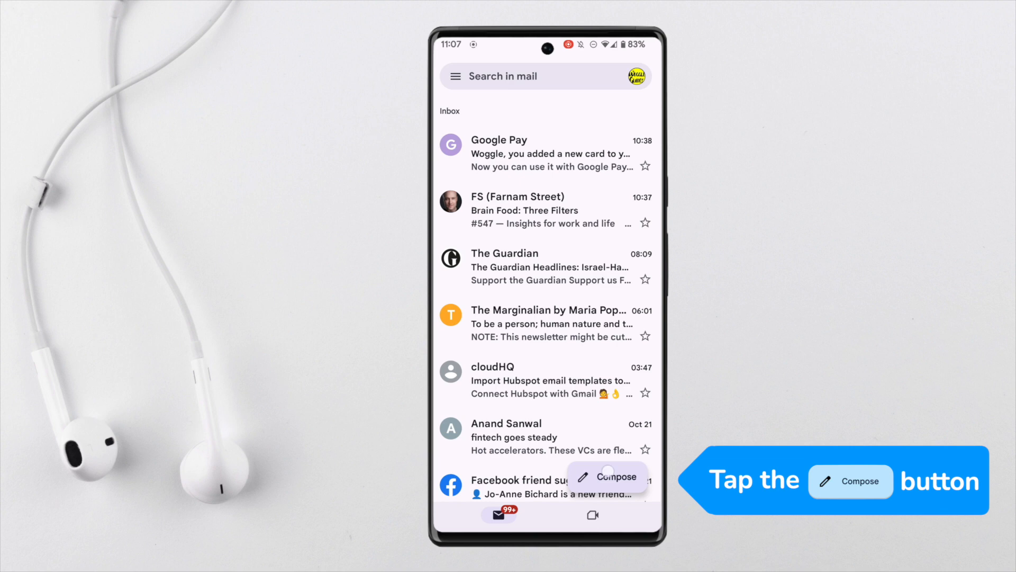
click(606, 476)
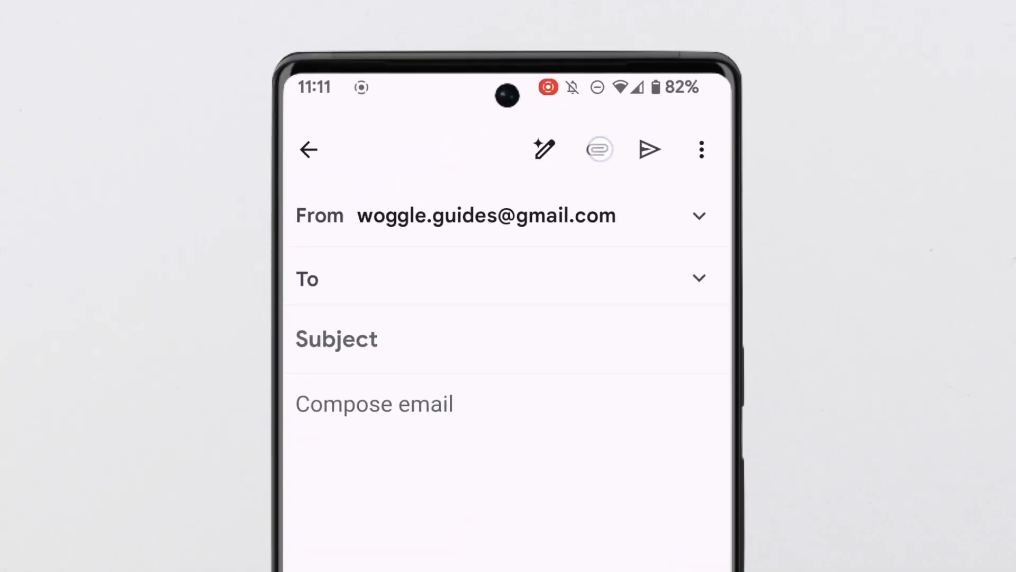
Choose Insert from Drive in the draft's attachment options
click(598, 149)
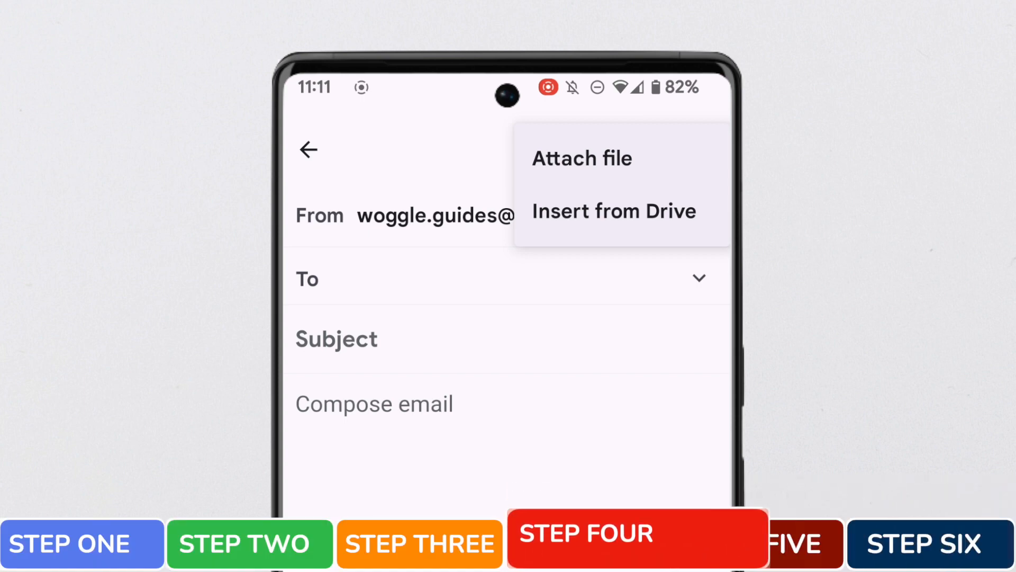
click(612, 211)
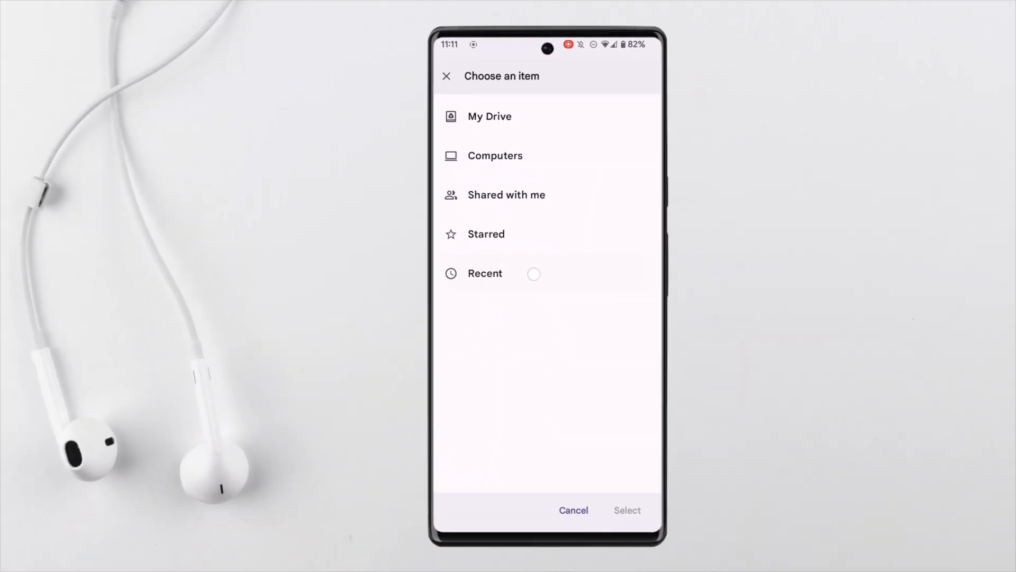
Insert screen-20231011-074318.mp4 from Drive Recent into the 'Video for you' email
click(484, 273)
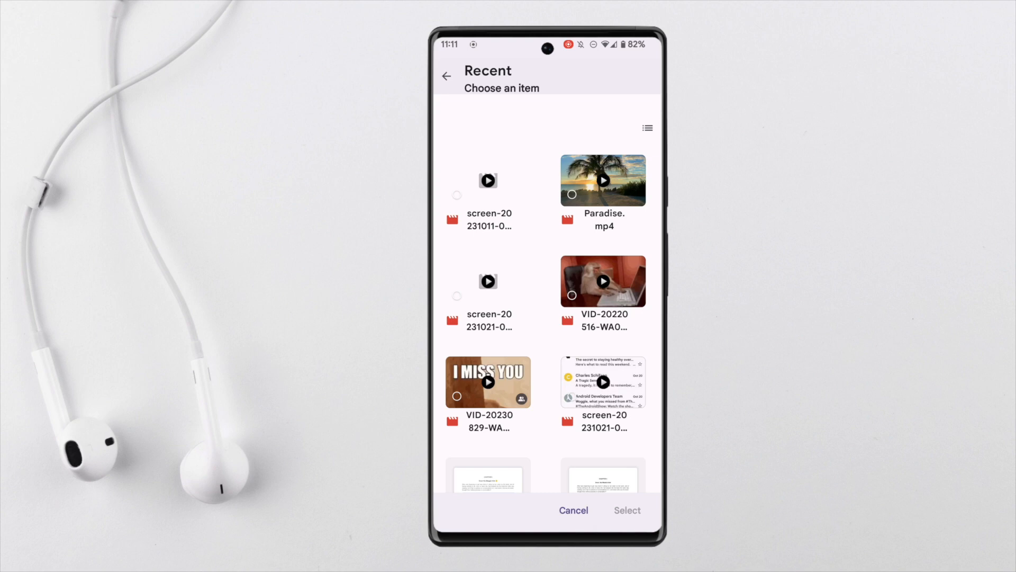
click(488, 194)
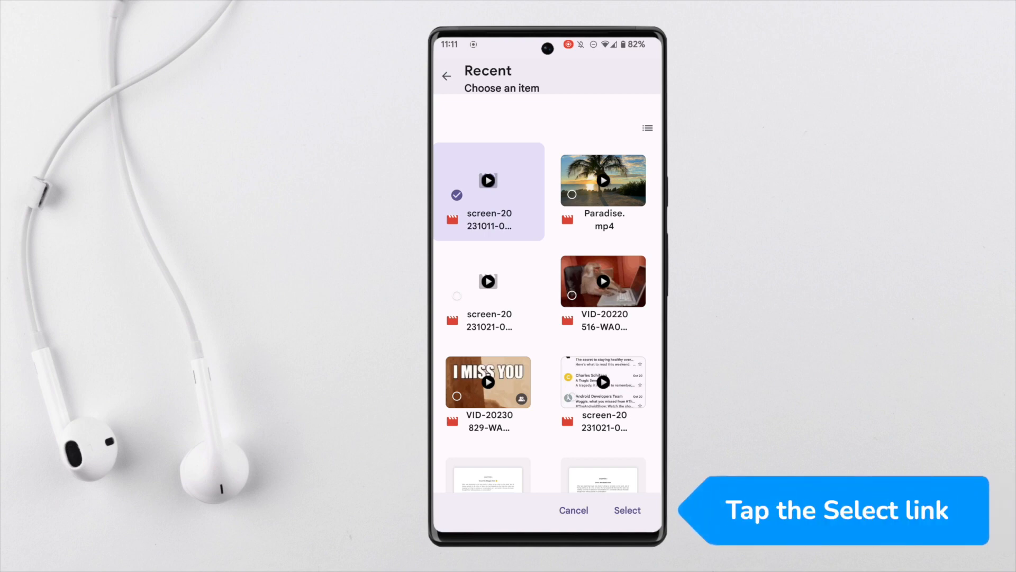
click(626, 510)
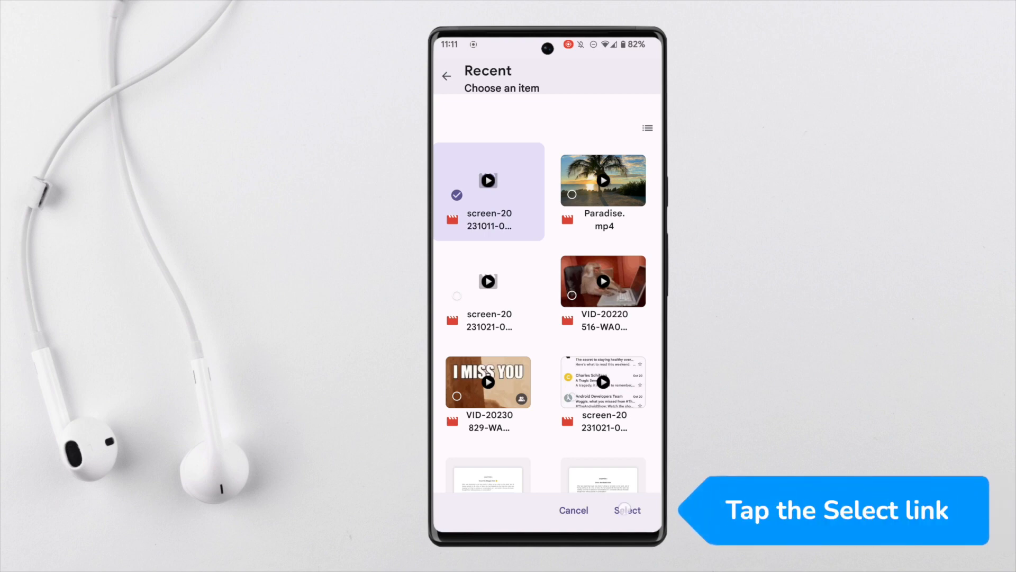
click(626, 511)
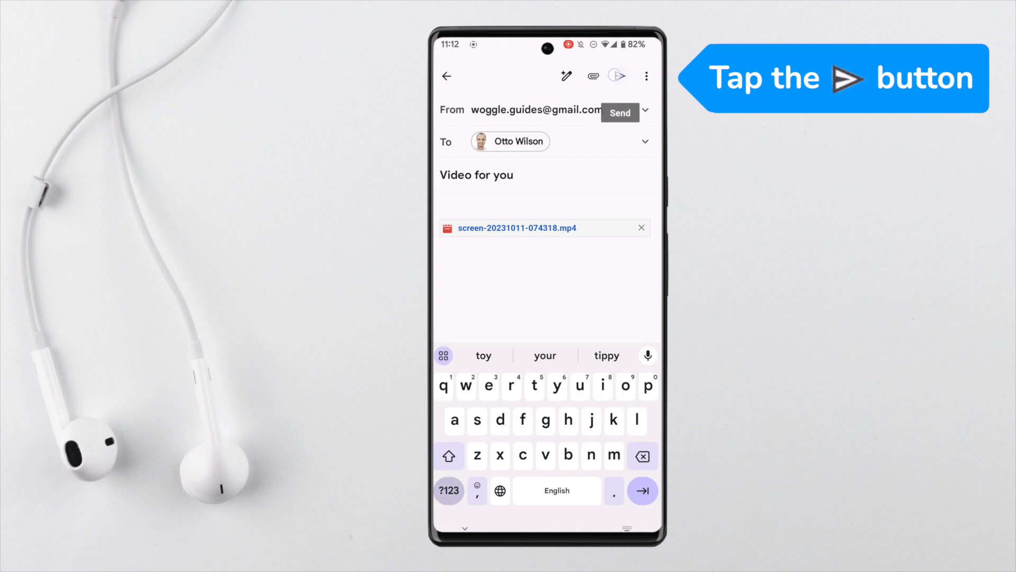
Send the draft, bringing up the Drive sharing options dialog
click(618, 112)
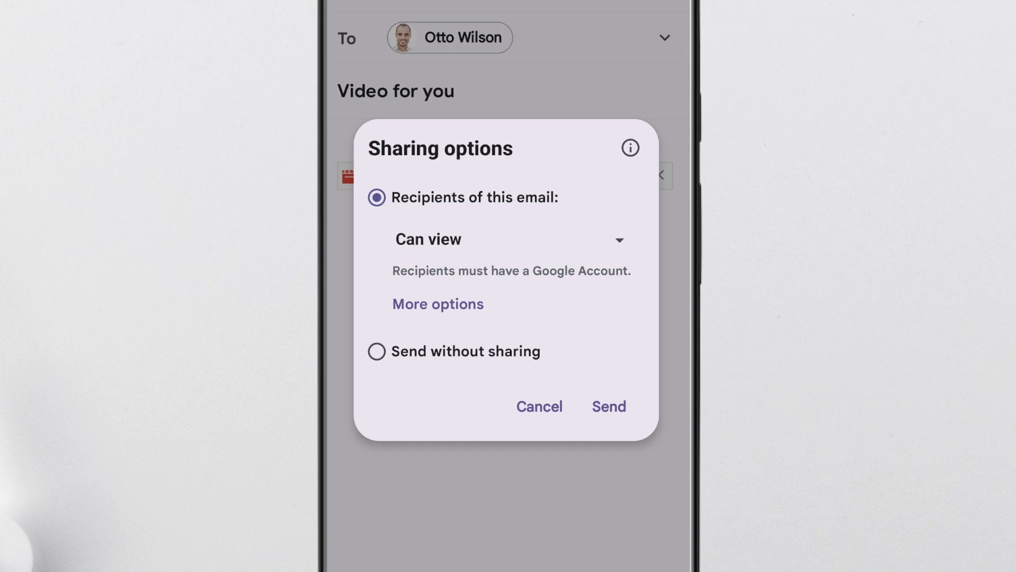
Share the video with recipients as Can view and send the email
click(505, 239)
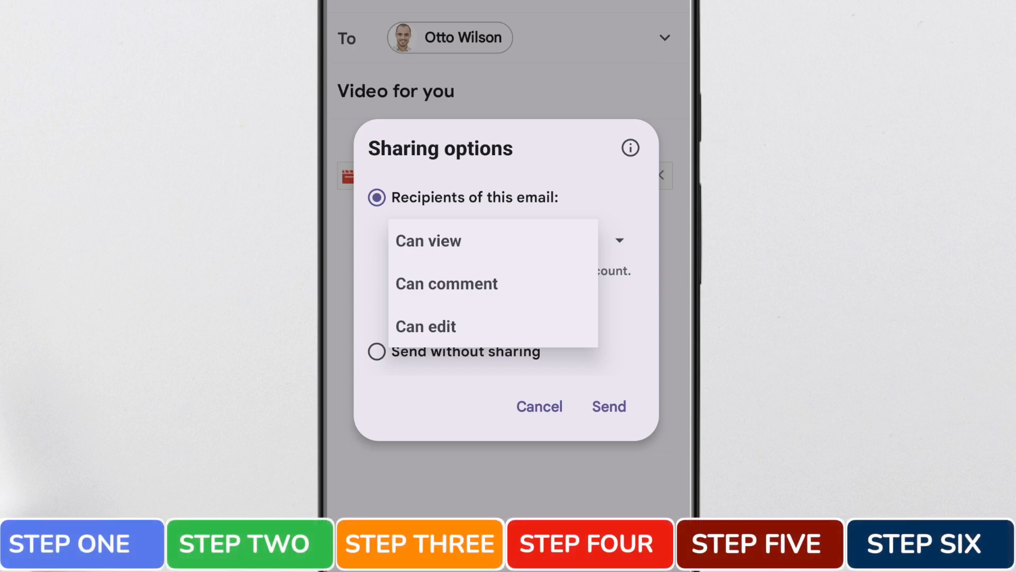
click(429, 240)
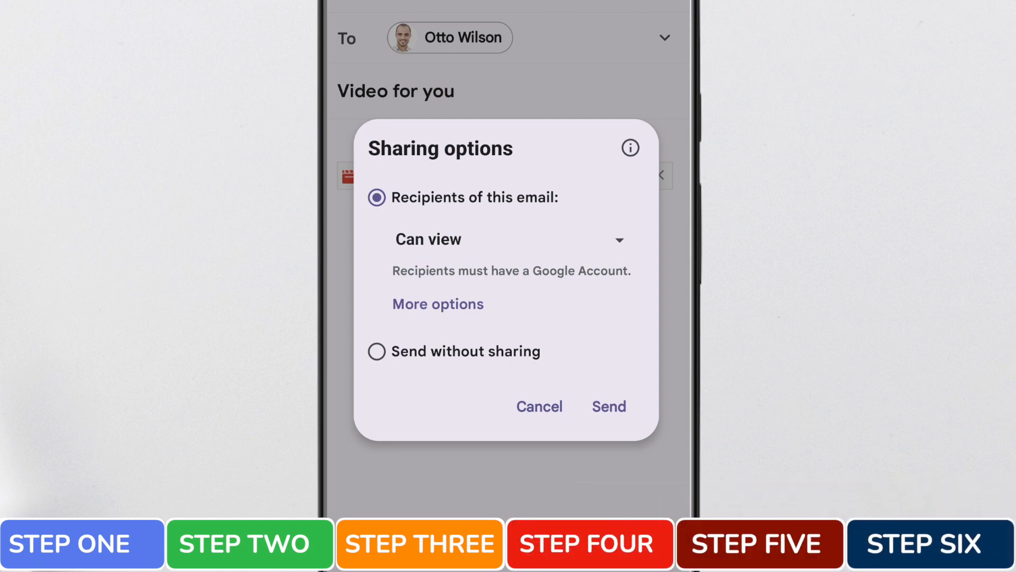
click(609, 406)
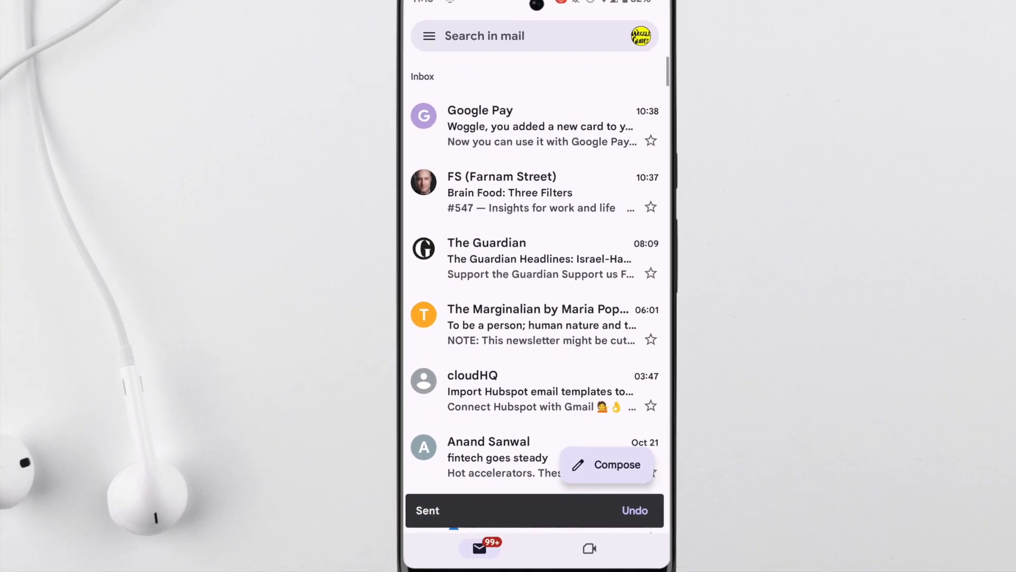